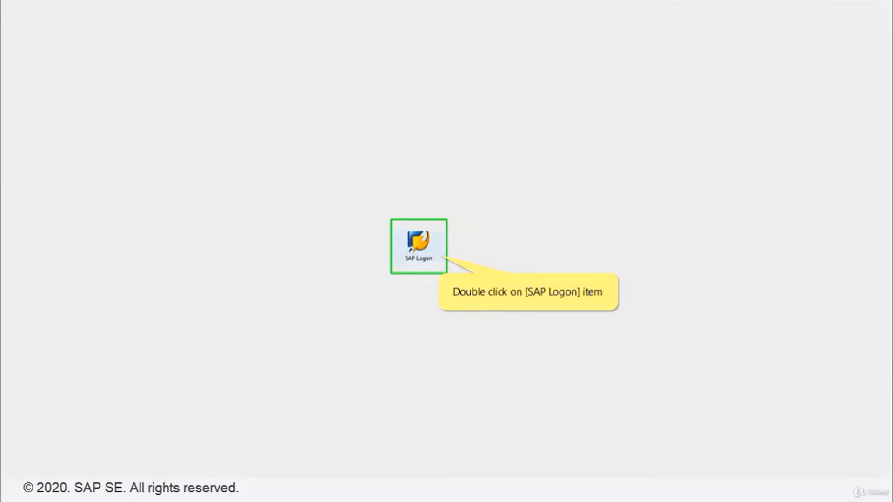
- Launch SAP Logon 740 from its desktop icon
double_click(418, 246)
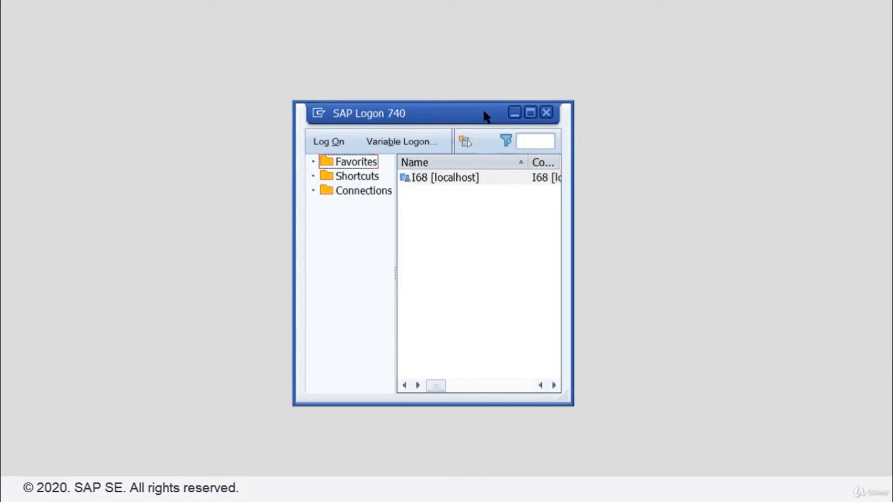
mouse_move(476, 187)
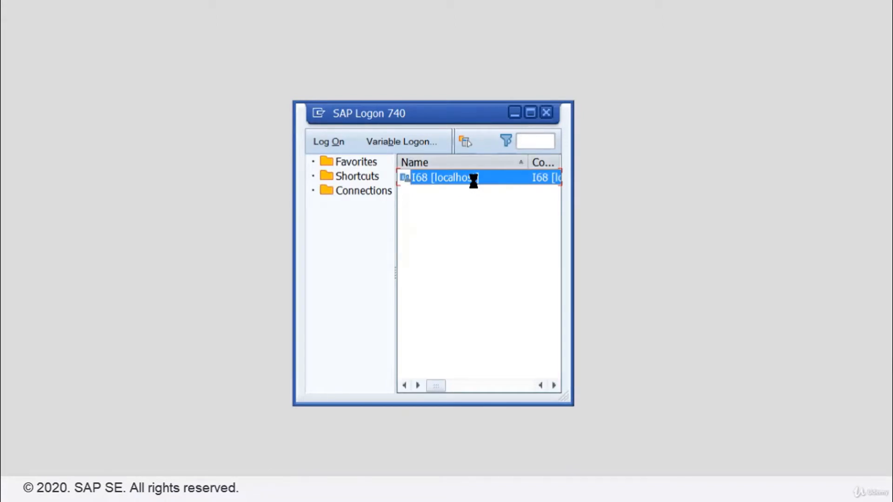
double_click(444, 177)
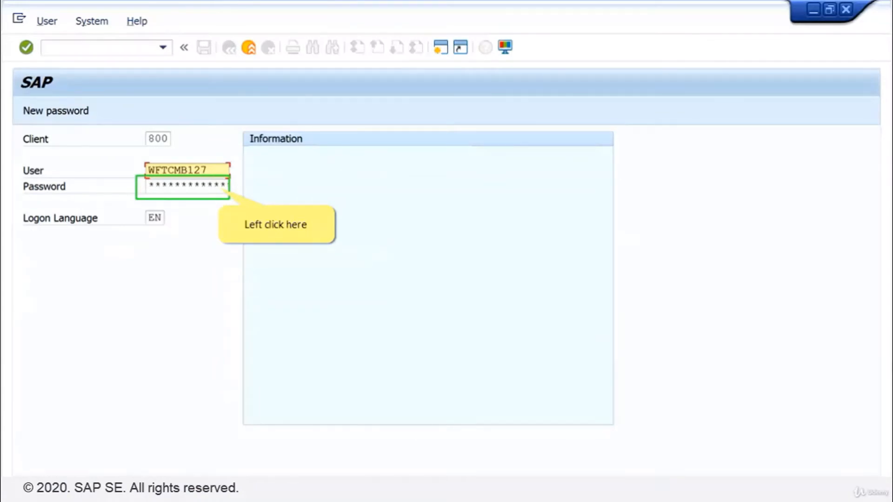
click(183, 191)
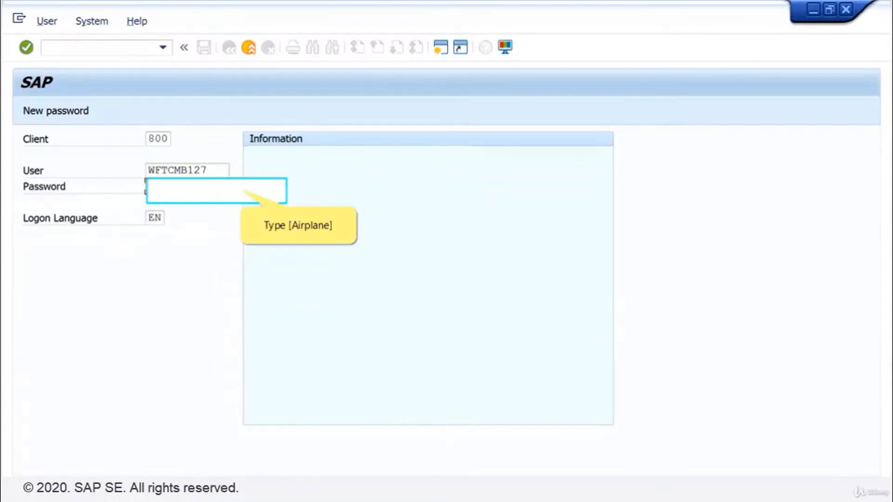
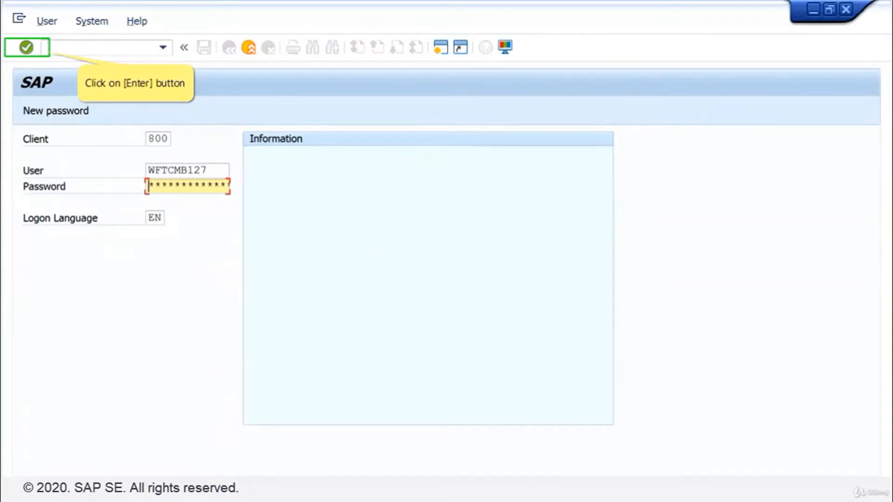
click(26, 47)
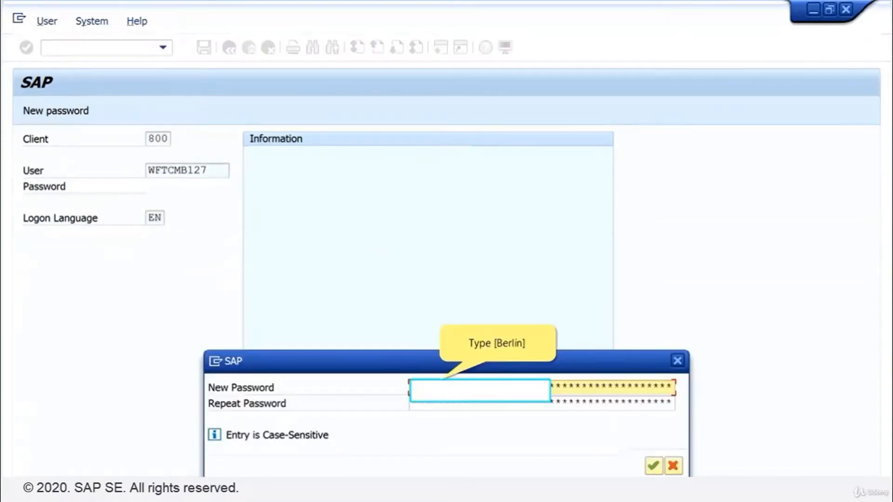
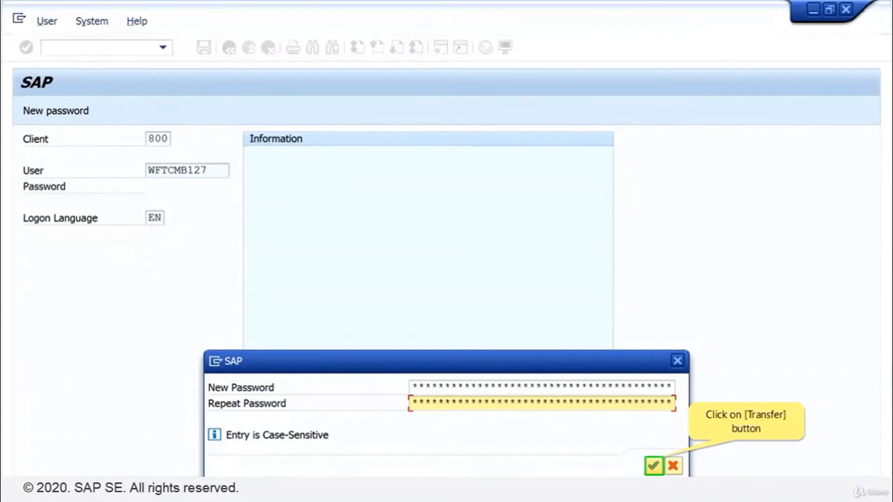
click(653, 465)
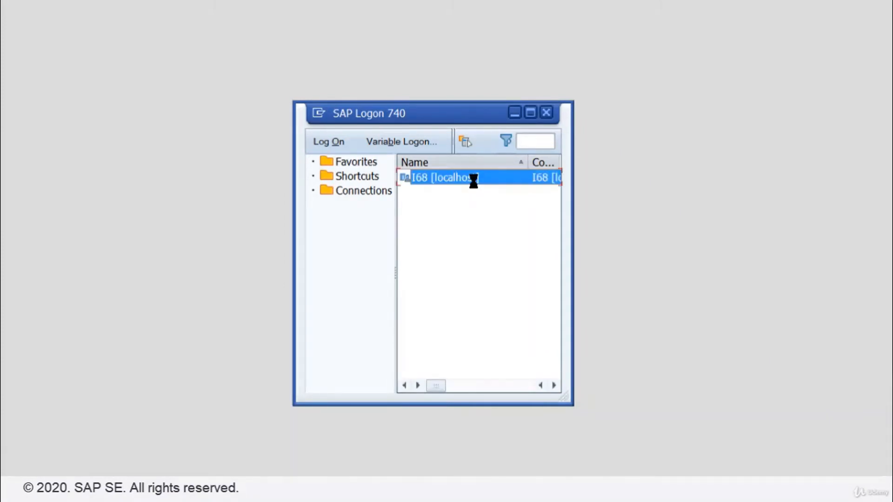
- Reopen the I68 [localhost] connection from SAP Logon
double_click(447, 177)
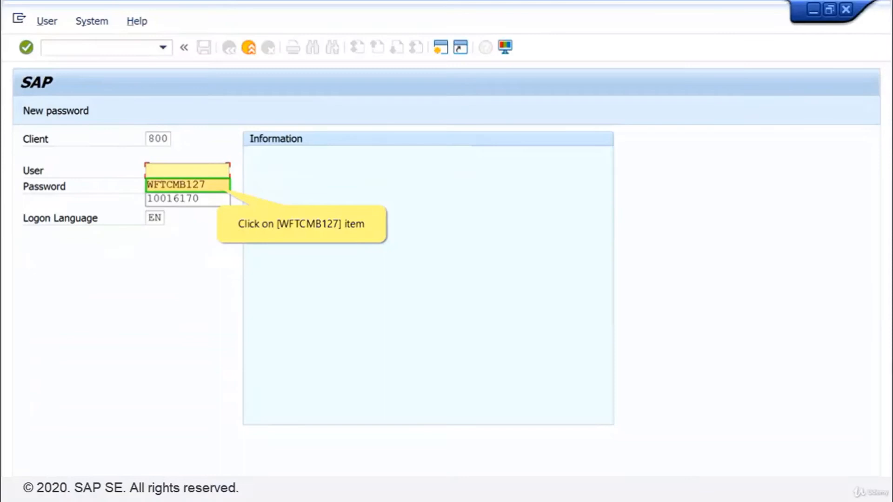
click(189, 186)
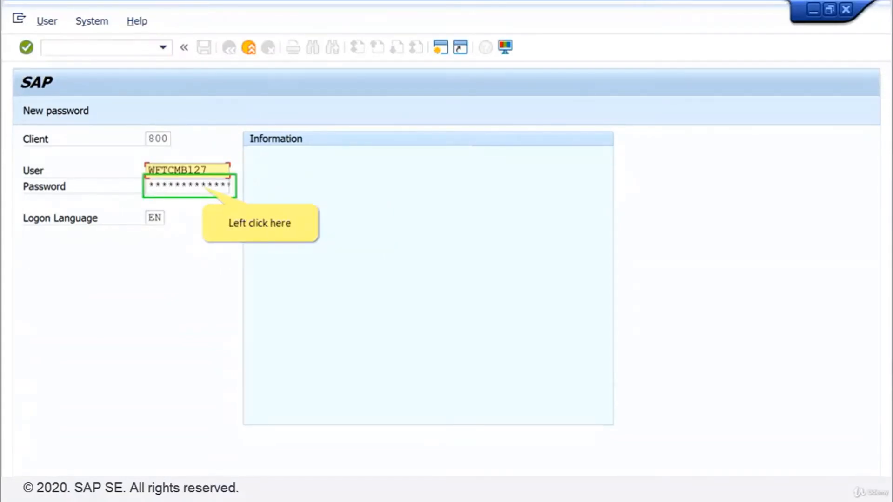
click(190, 187)
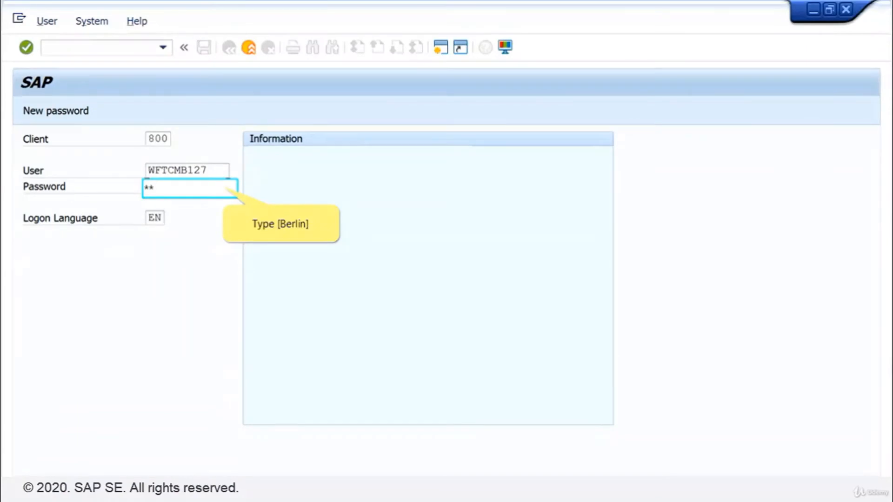
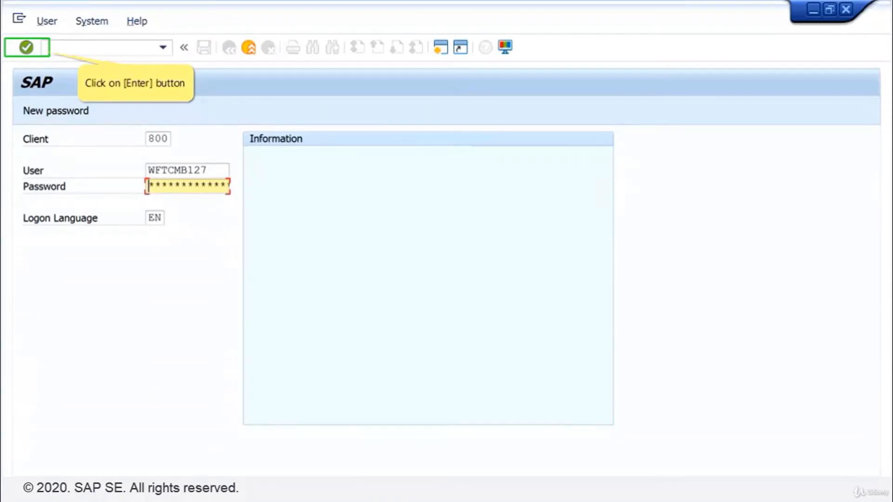
click(27, 47)
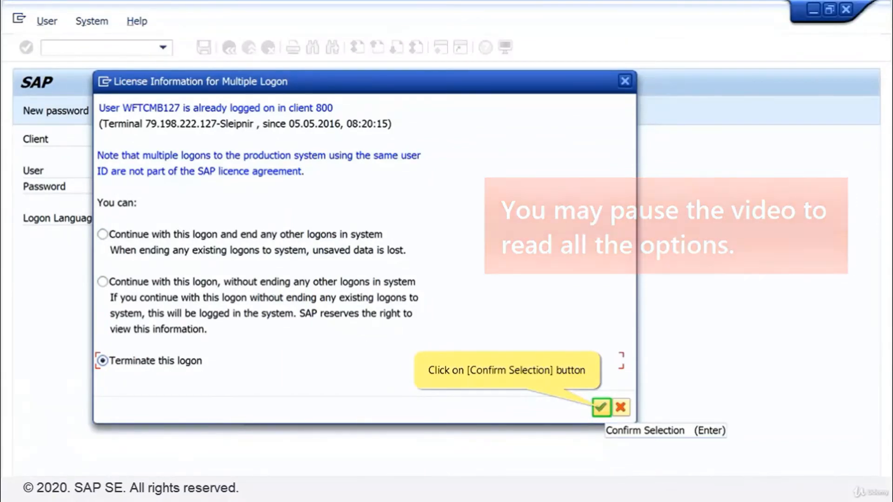
- Confirm the selected multiple-logon option in License Information for Multiple Logon
click(600, 407)
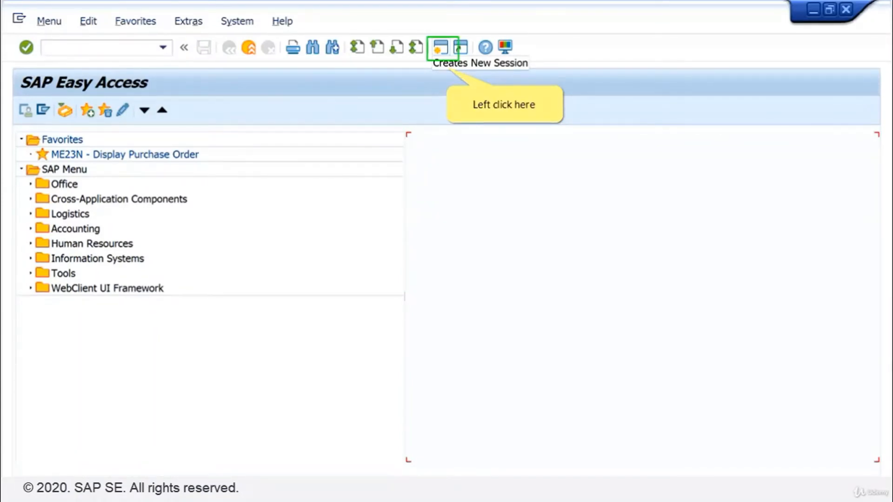
mouse_move(249, 47)
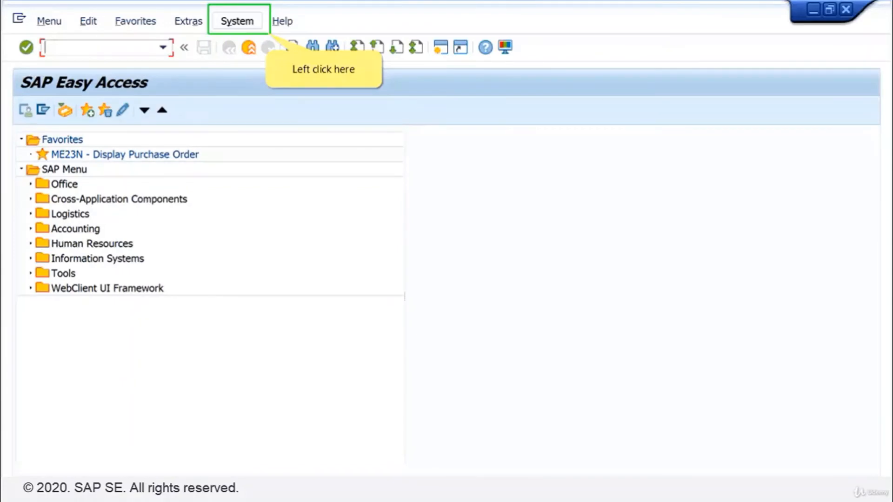
- Log off via the System menu and confirm with Yes
click(236, 21)
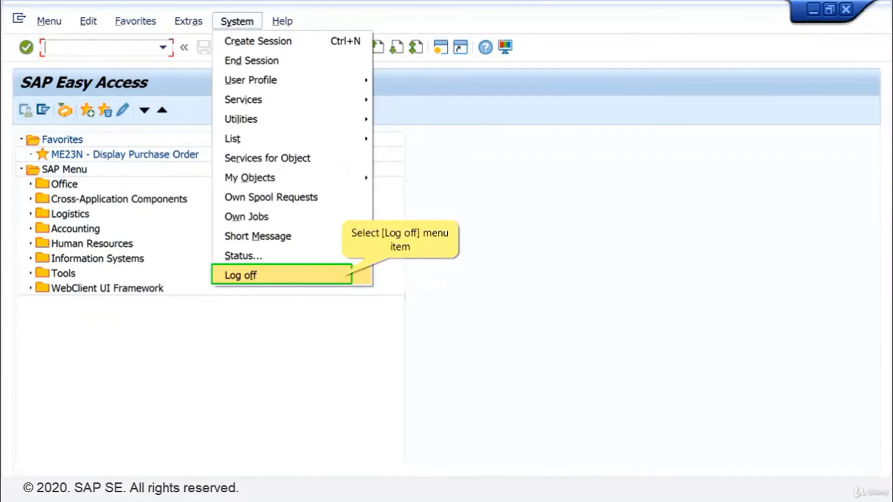
click(240, 275)
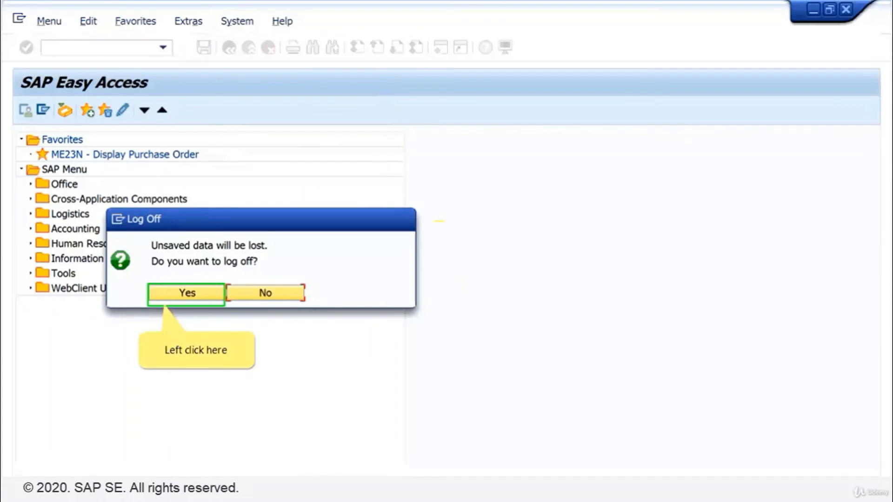
click(186, 292)
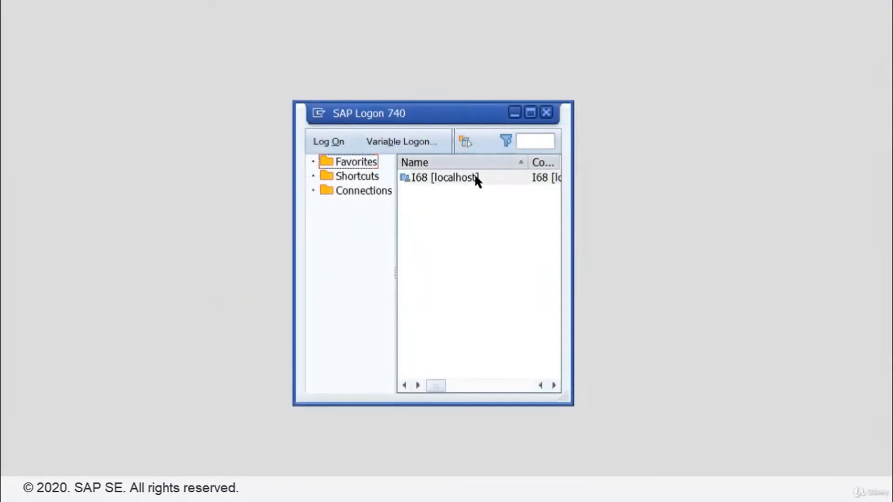
mouse_move(475, 188)
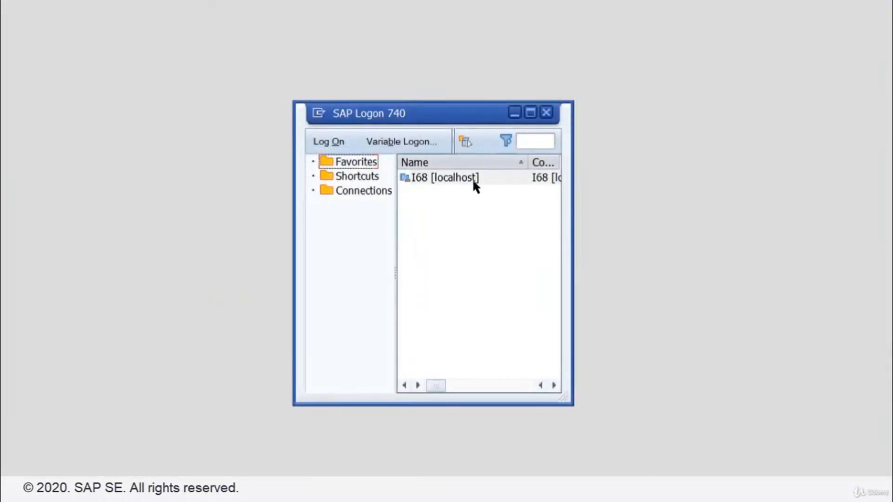